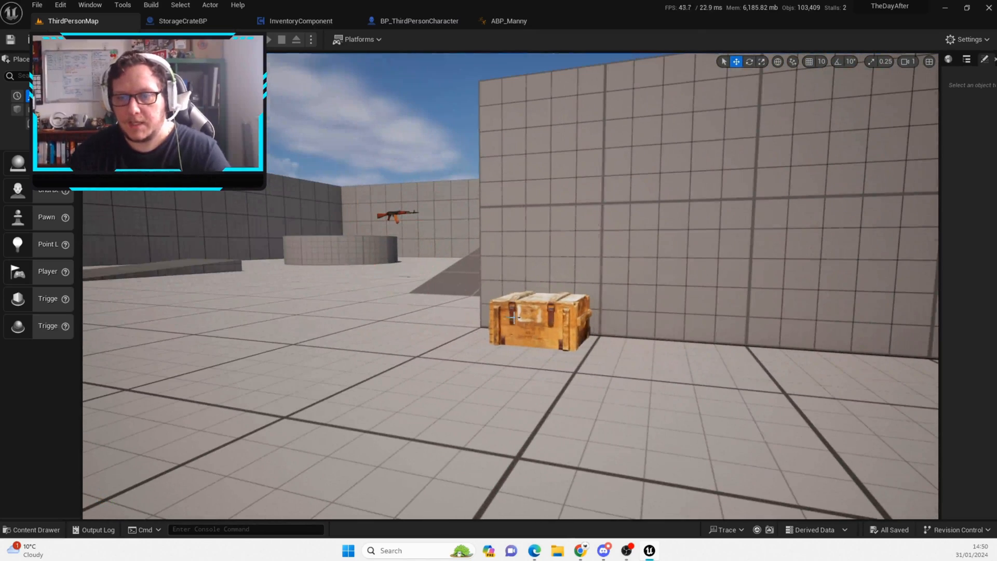
- Select the storage crate actor on the level floor to show its details
{"action": "left_click", "coordinate": [537, 323]}
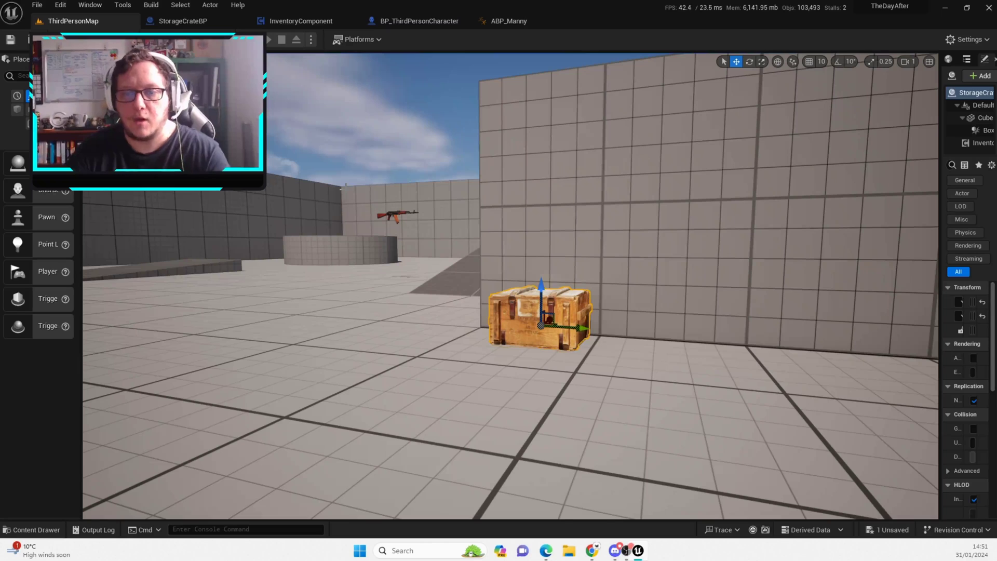
{"action": "mouse_move", "coordinate": [275, 40]}
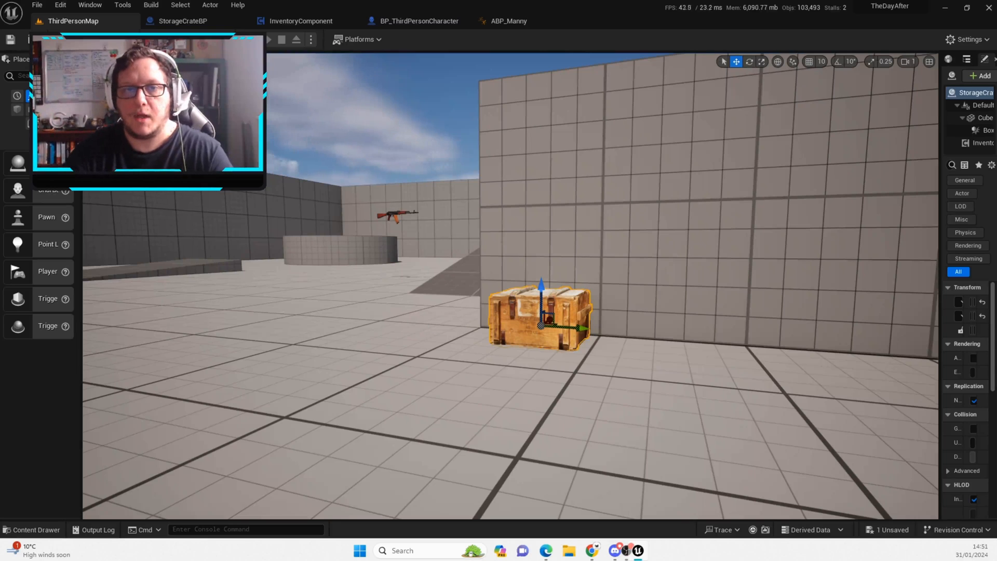
{"action": "mouse_move", "coordinate": [276, 40]}
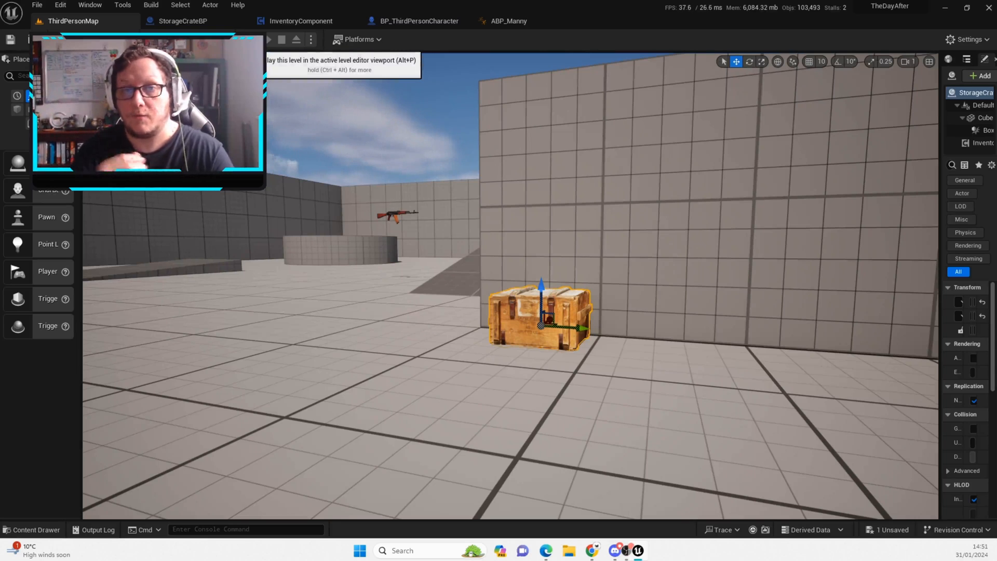
- Launch Play-In-Editor with a second client preview window showing the inventory
{"action": "left_click", "coordinate": [272, 40]}
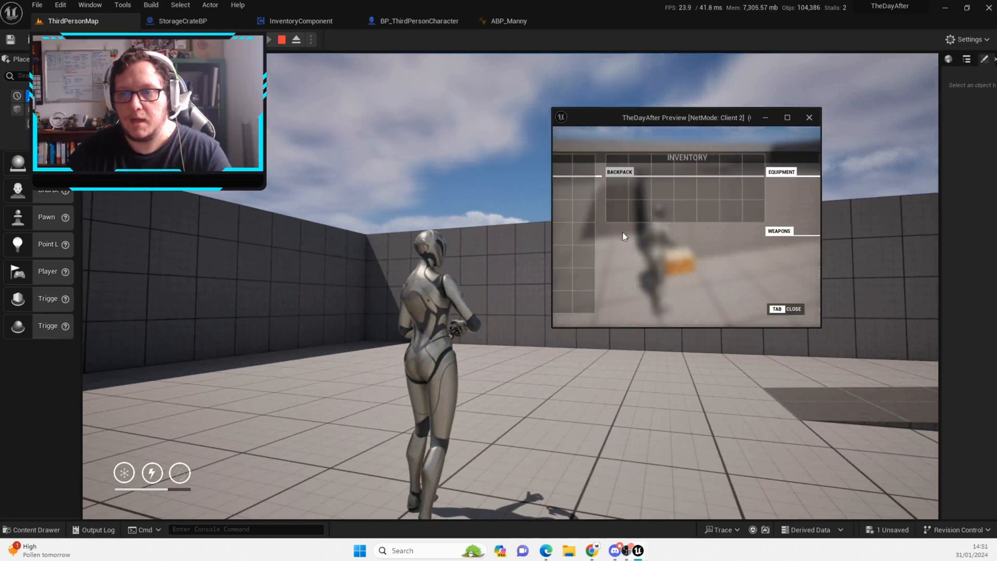
- Maximize the client window, reopen the crate inventory, and drag the AK rifle into the Backpack
{"action": "left_click", "coordinate": [787, 117]}
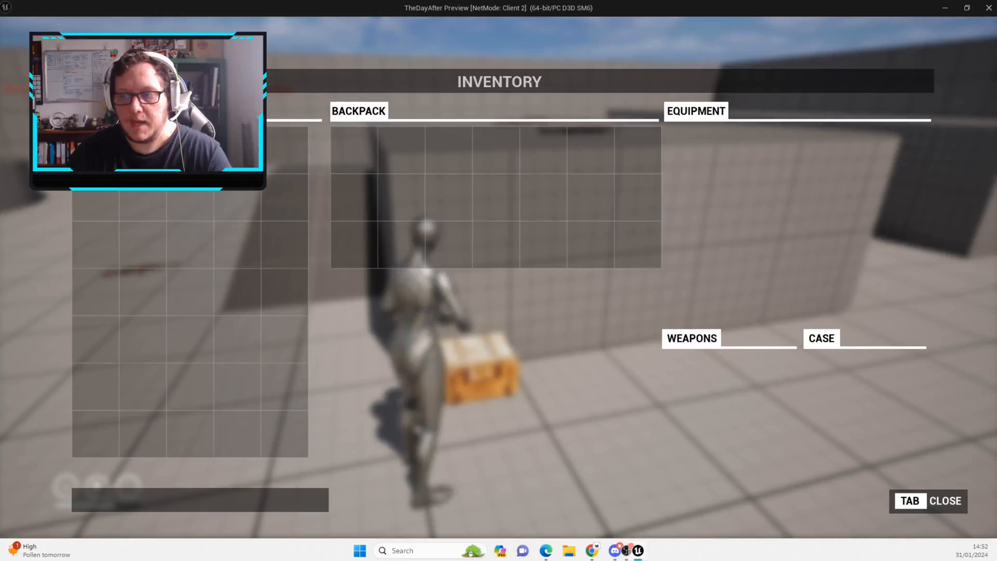
{"action": "key", "text": "Tab"}
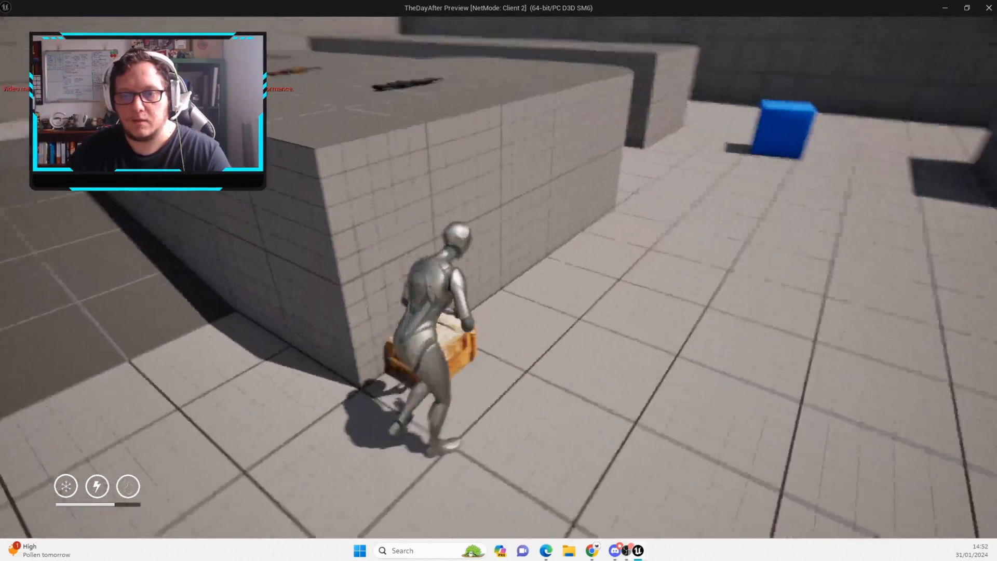
{"action": "key", "text": "Tab"}
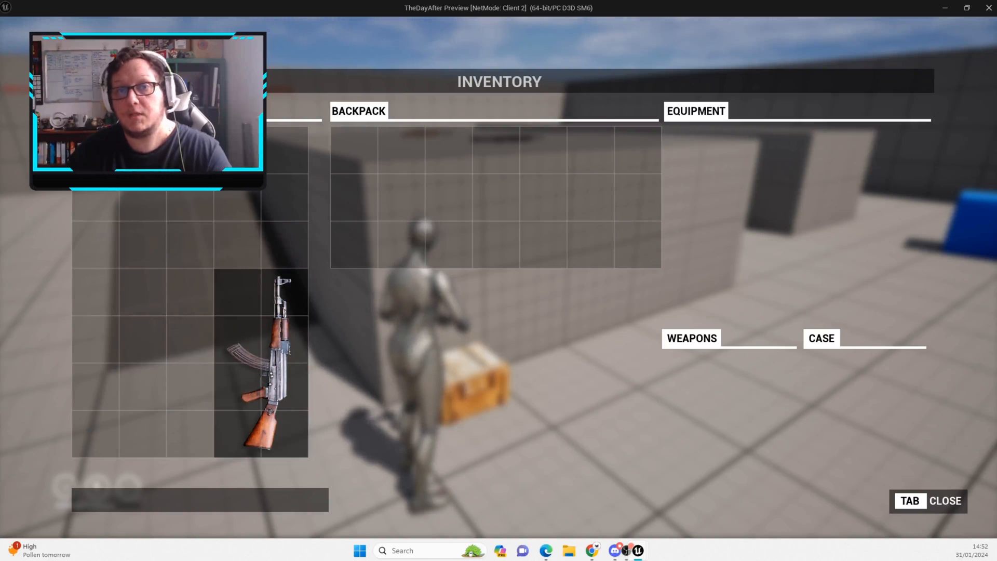
{"action": "left_click_drag", "start_coordinate": [281, 363], "coordinate": [422, 174]}
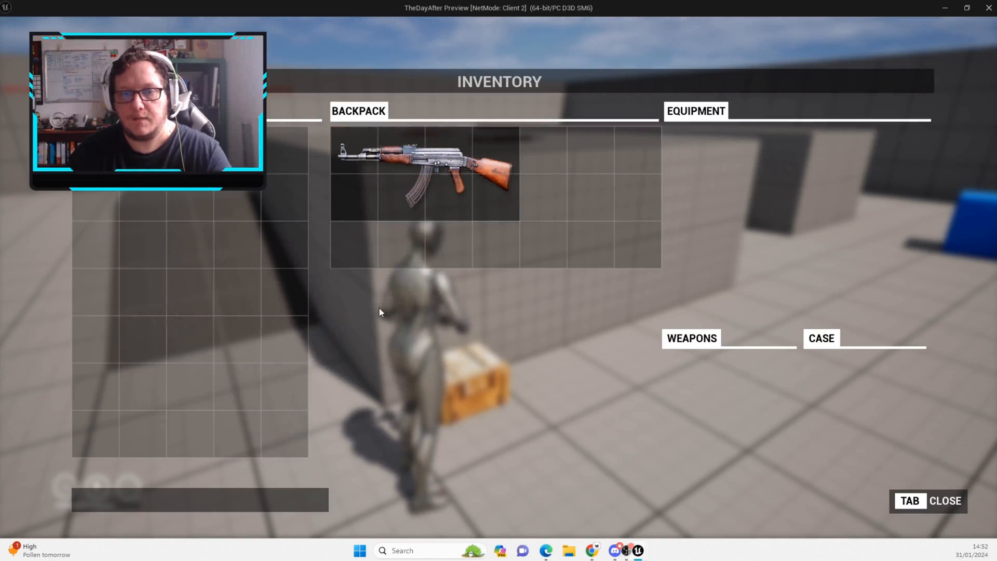
{"action": "left_click_drag", "start_coordinate": [424, 175], "coordinate": [563, 175]}
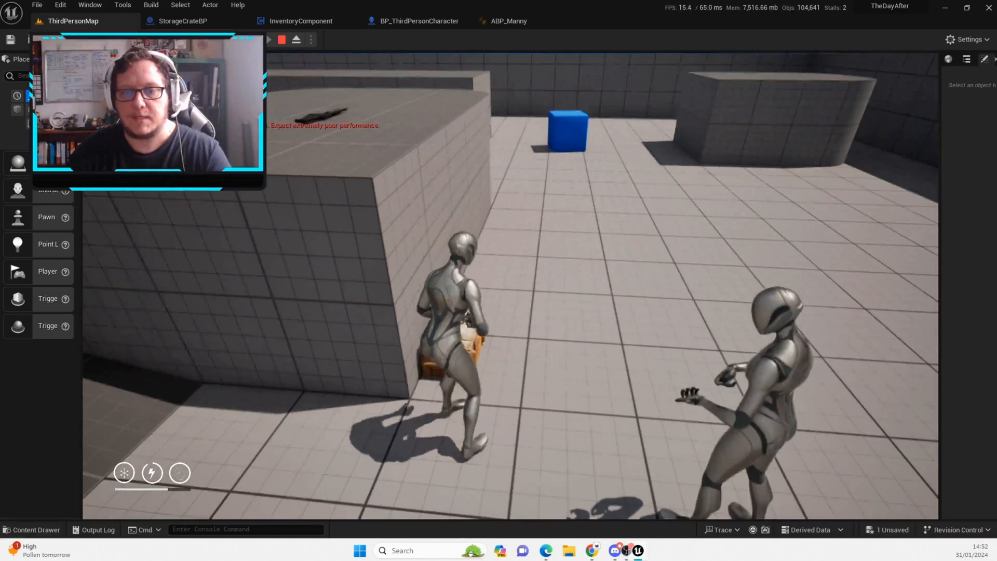
{"action": "key", "text": "Tab"}
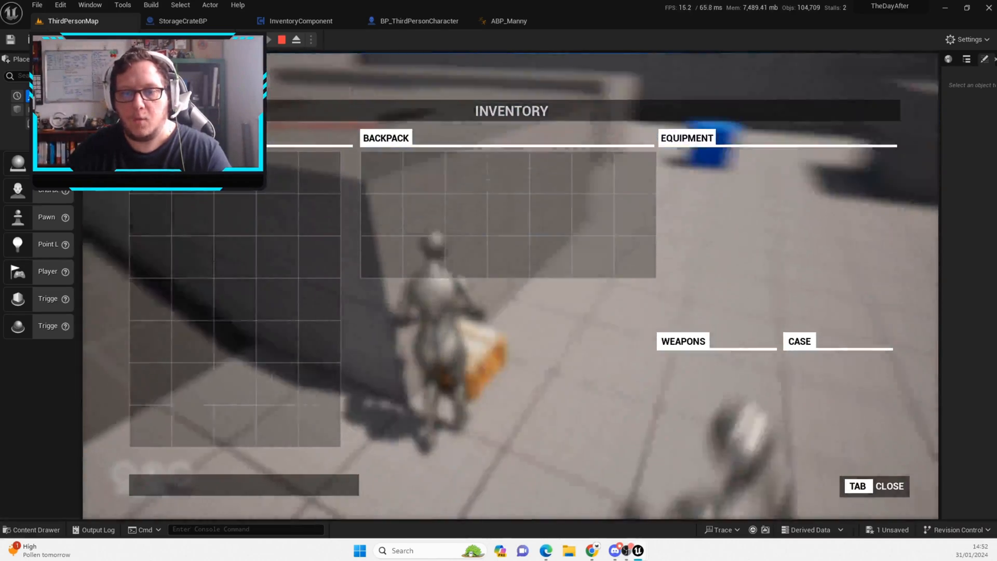
{"action": "key", "text": "Tab"}
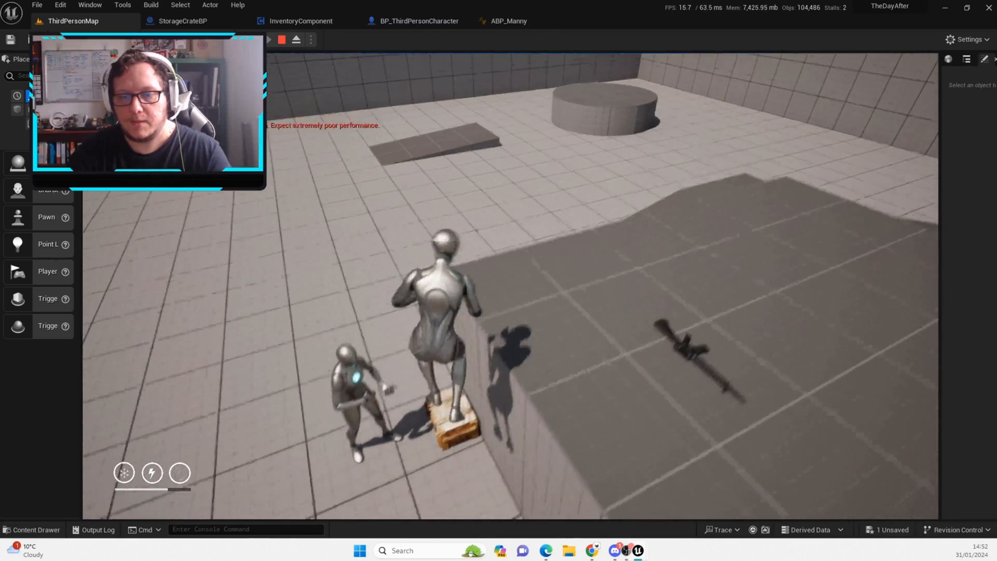
- Drop the AK rifle beside the crate, then close the inventory with Tab
{"action": "left_click", "coordinate": [282, 40]}
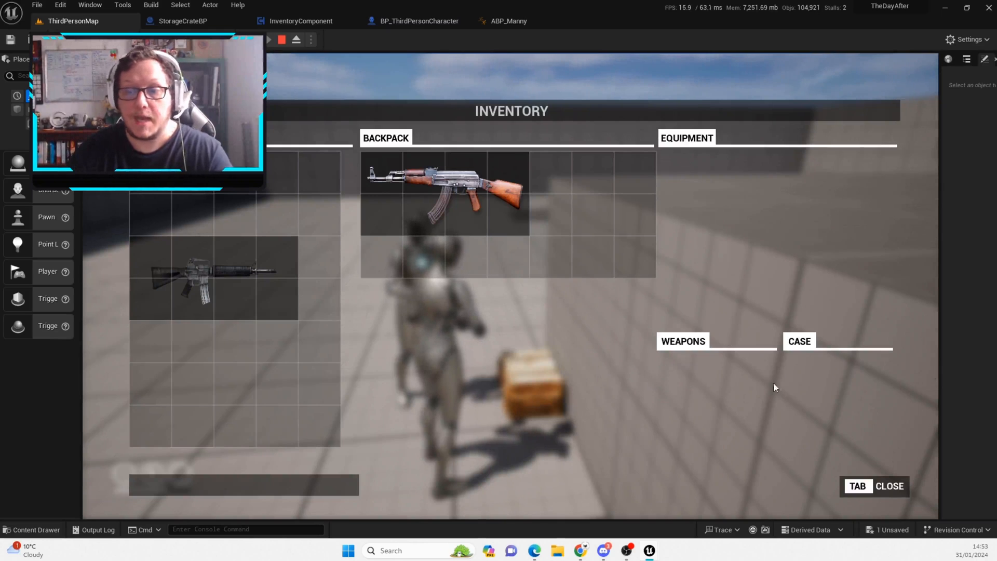
{"action": "mouse_move", "coordinate": [655, 468]}
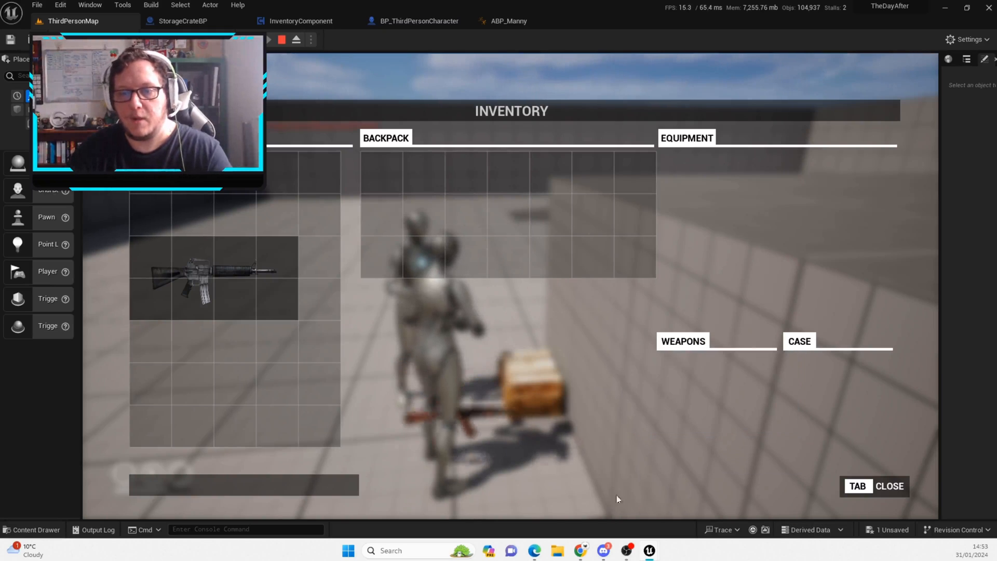
{"action": "key", "text": "Tab"}
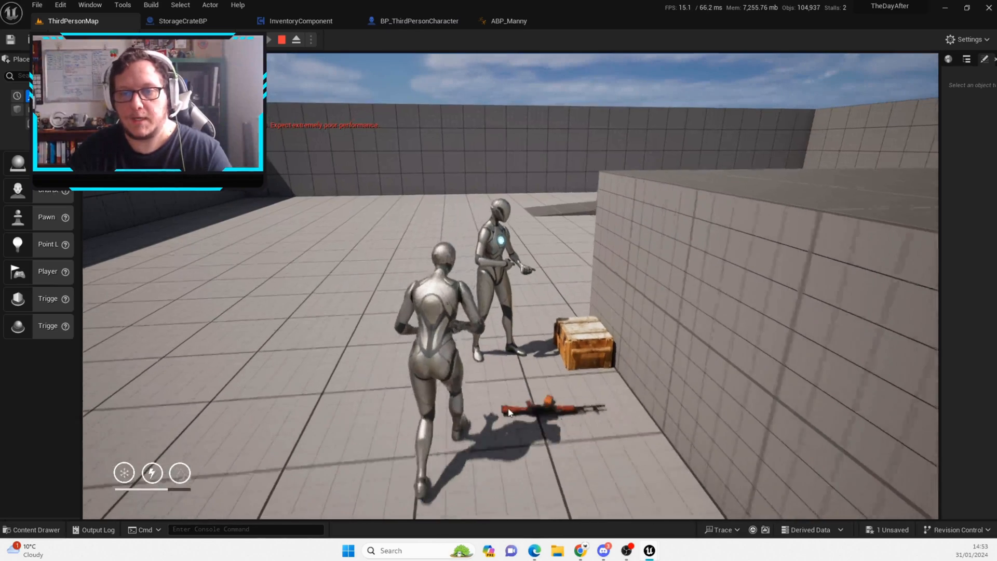